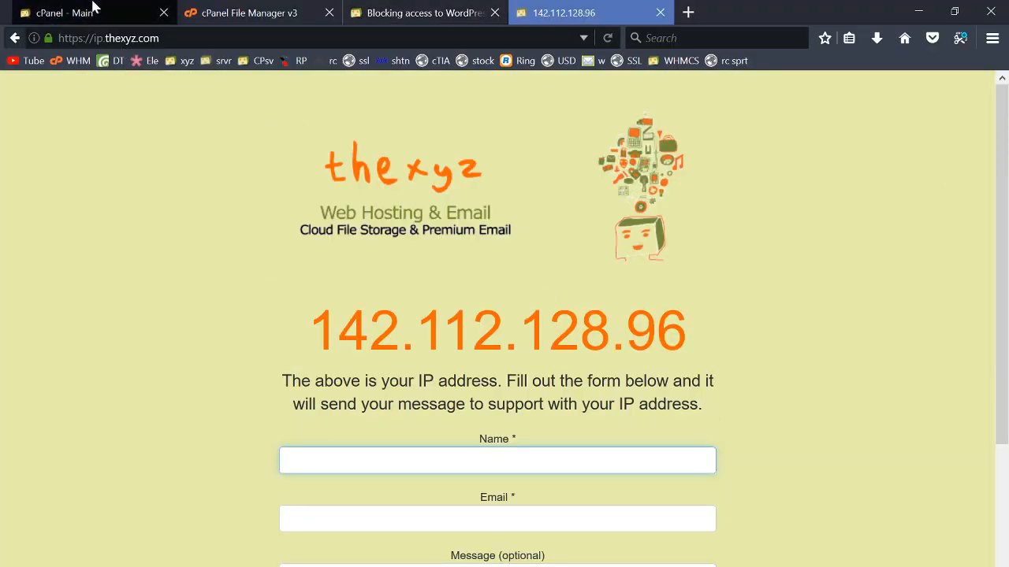
# Step: Return from the IP lookup page to the cPanel main dashboard tab
pyautogui.click(79, 12)
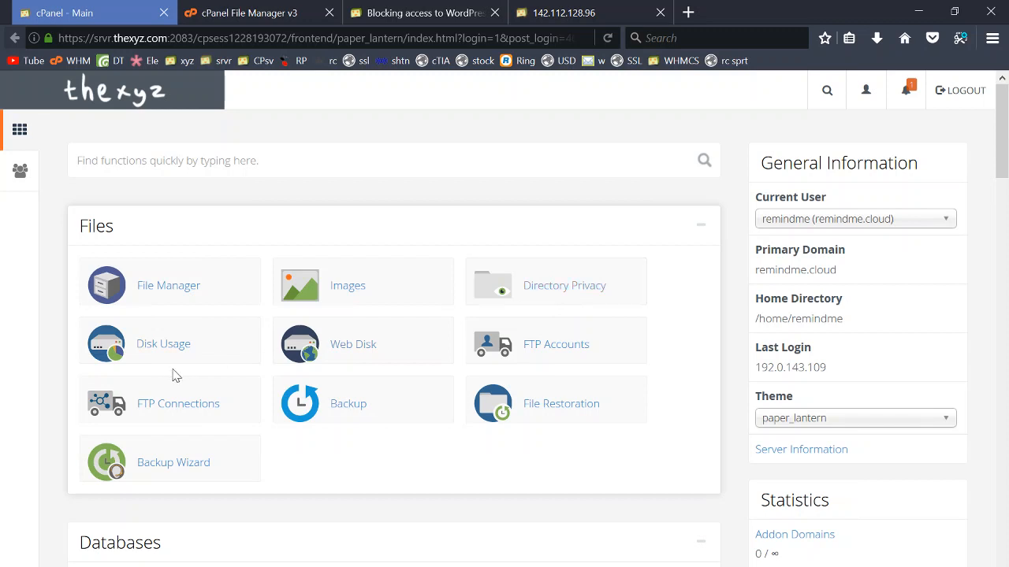
pyautogui.moveTo(259, 332)
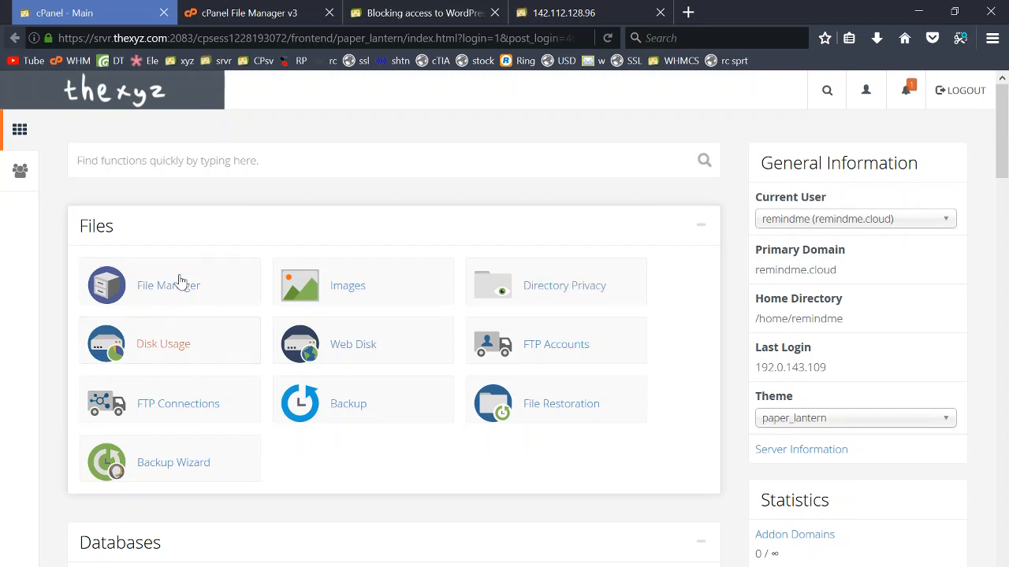
pyautogui.moveTo(207, 337)
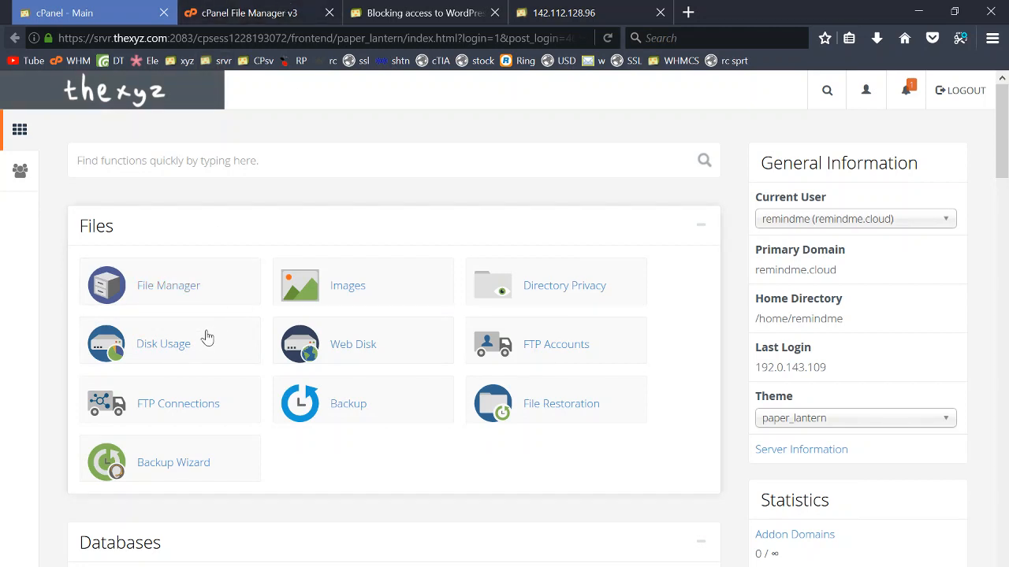
pyautogui.moveTo(85, 212)
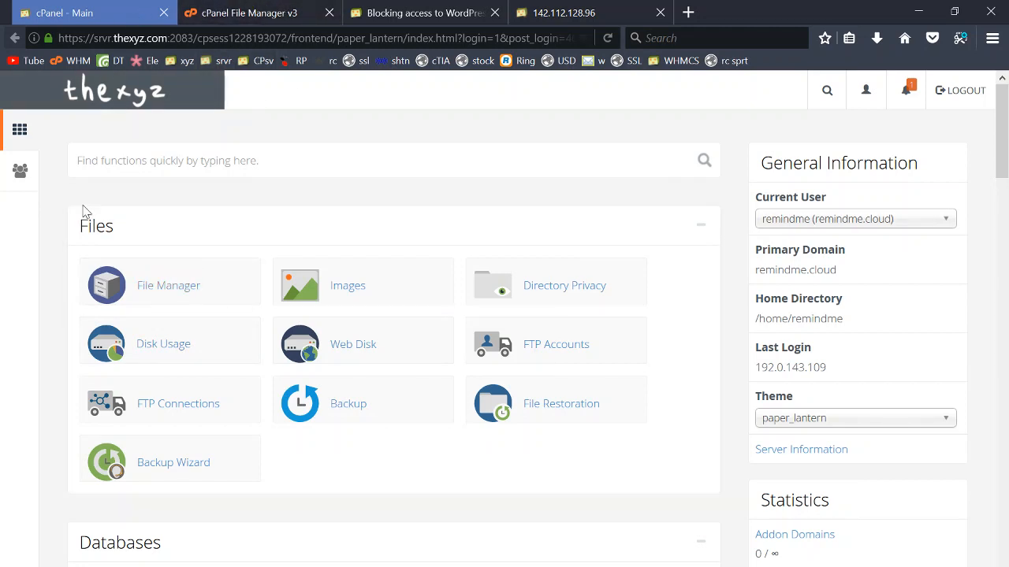
pyautogui.moveTo(212, 285)
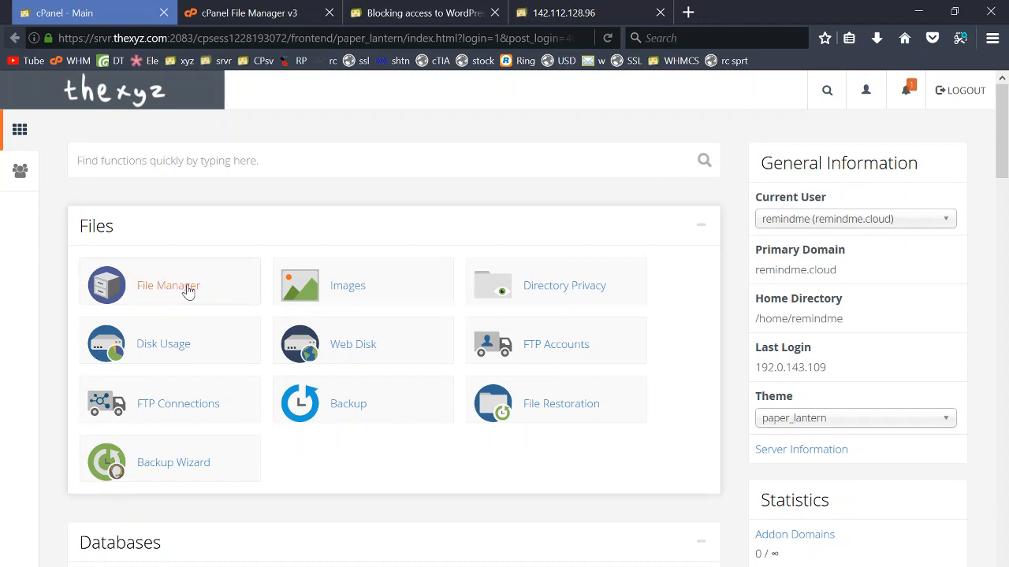
# Step: Open File Manager and go into the public_html folder
pyautogui.click(169, 285)
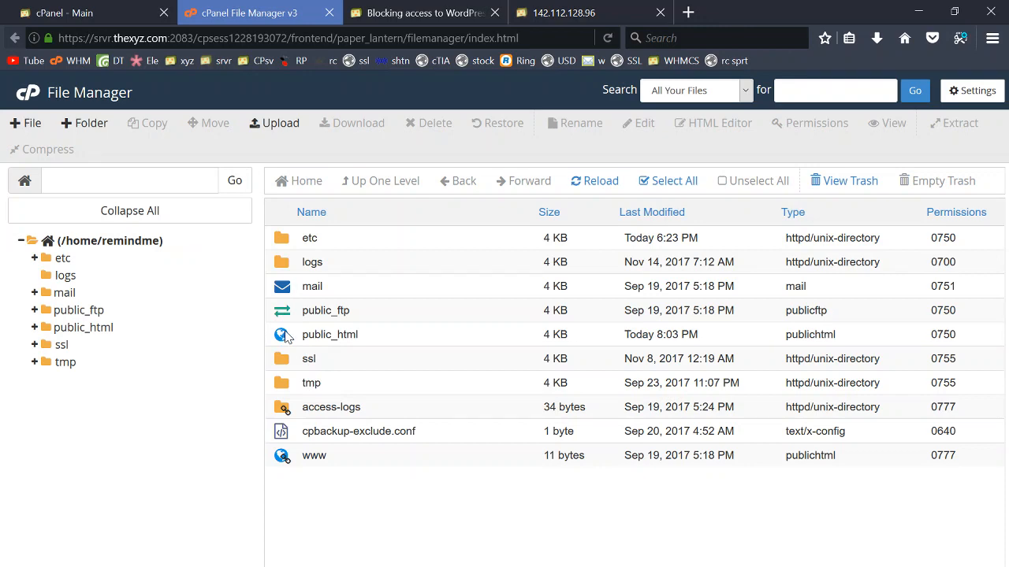
pyautogui.doubleClick(330, 334)
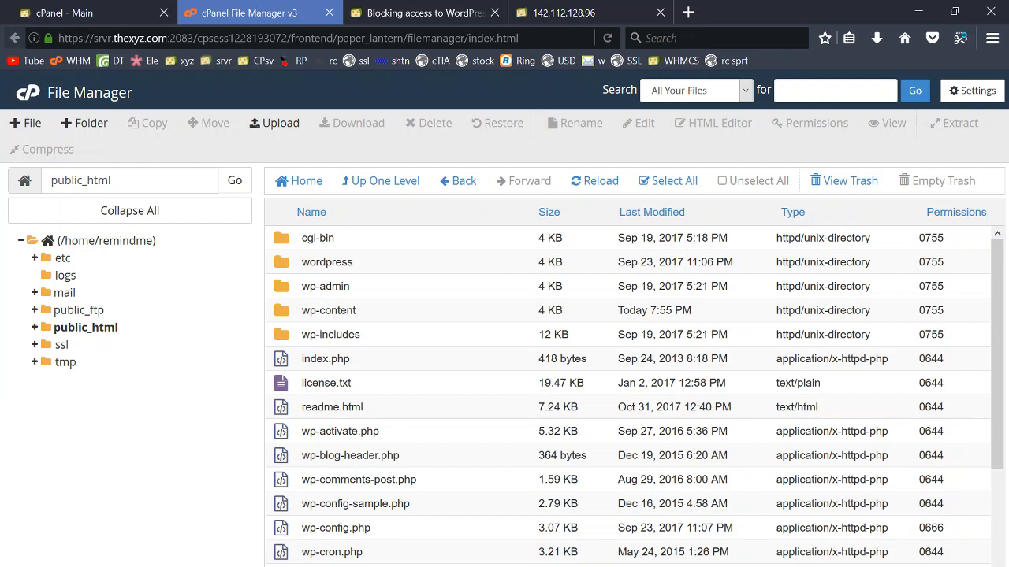
pyautogui.moveTo(349, 358)
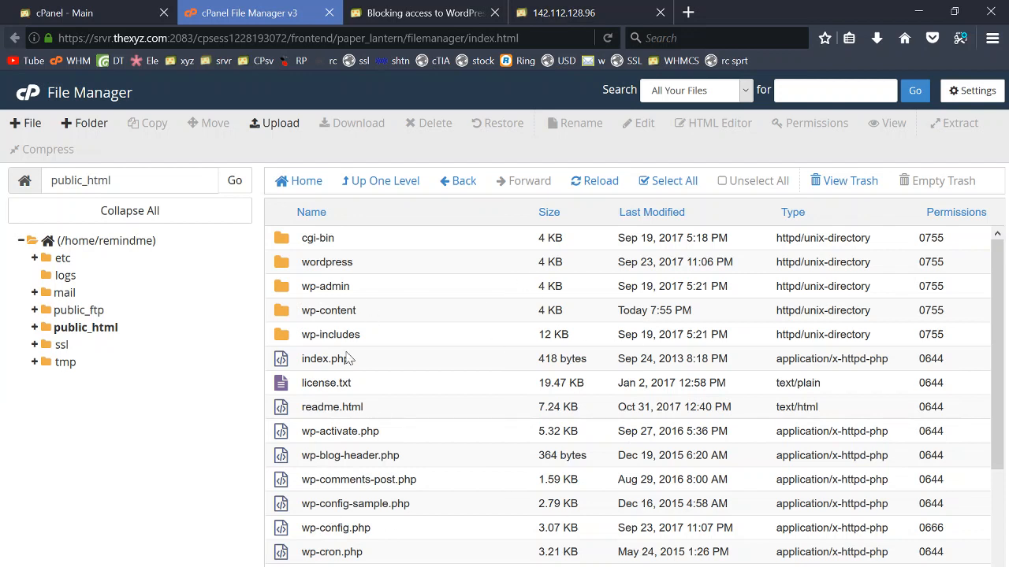
pyautogui.moveTo(463, 349)
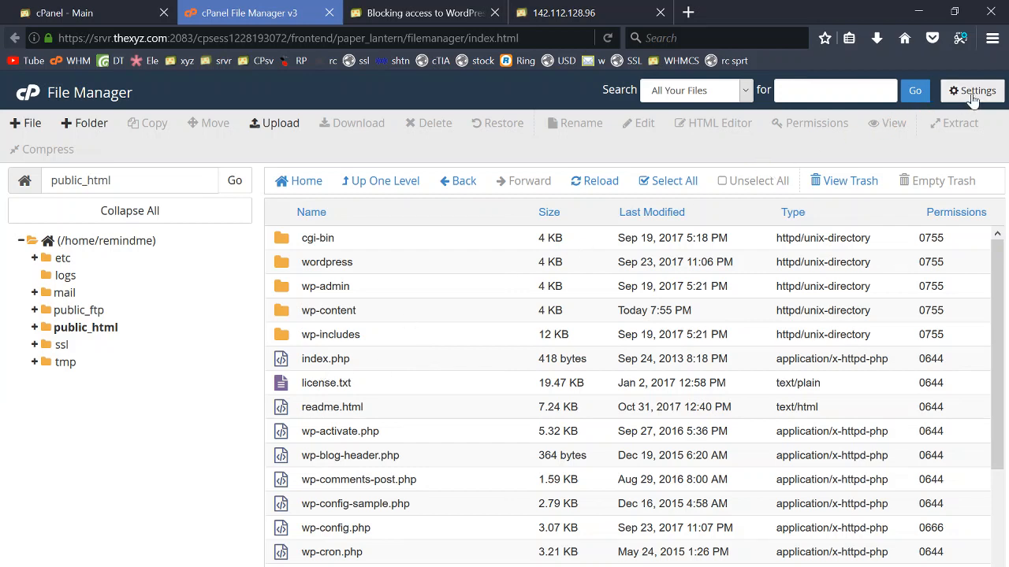
# Step: Turn on 'Show Hidden Files (dotfiles)' in File Manager settings and save
pyautogui.click(972, 91)
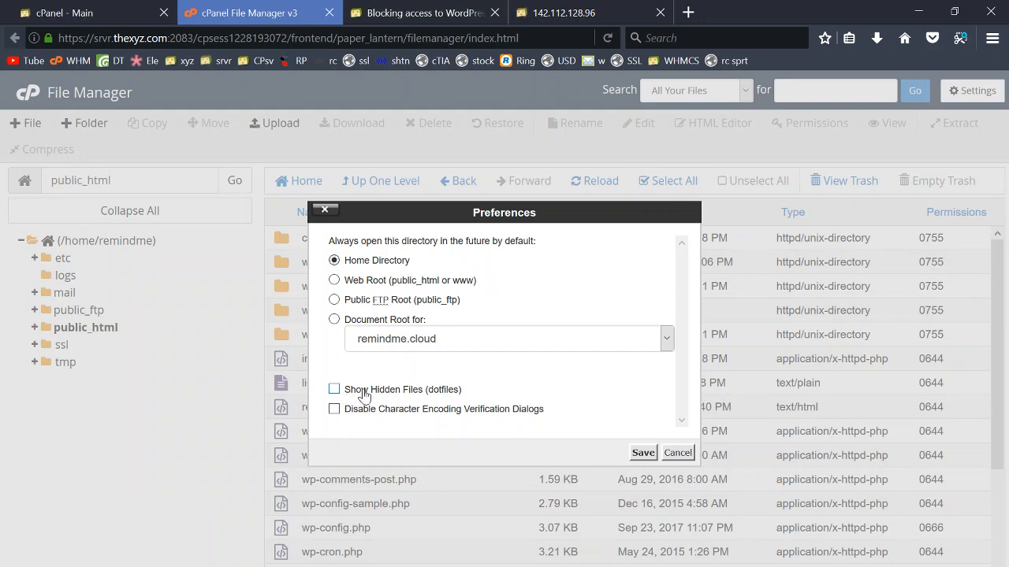
pyautogui.click(334, 389)
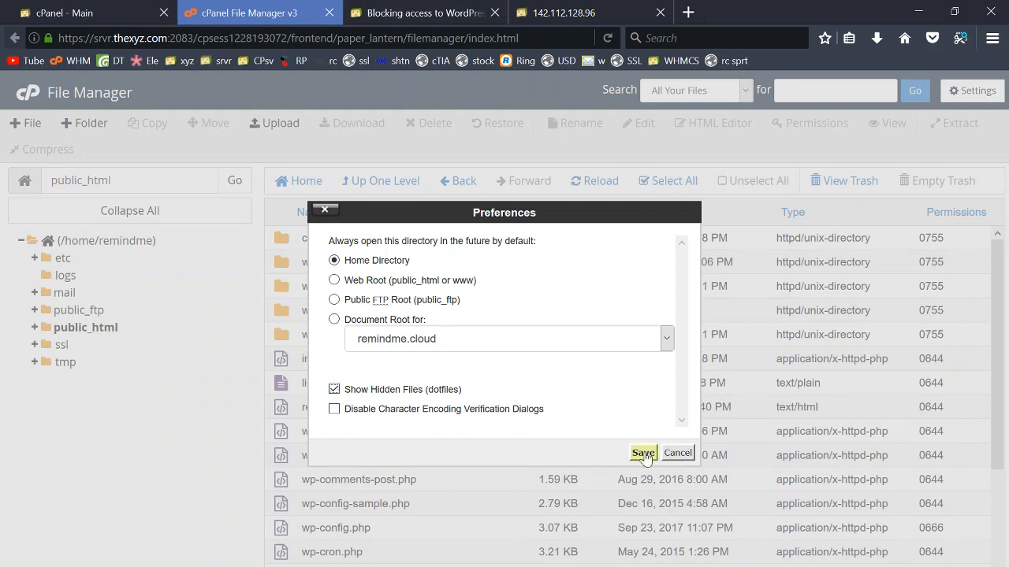
pyautogui.click(642, 453)
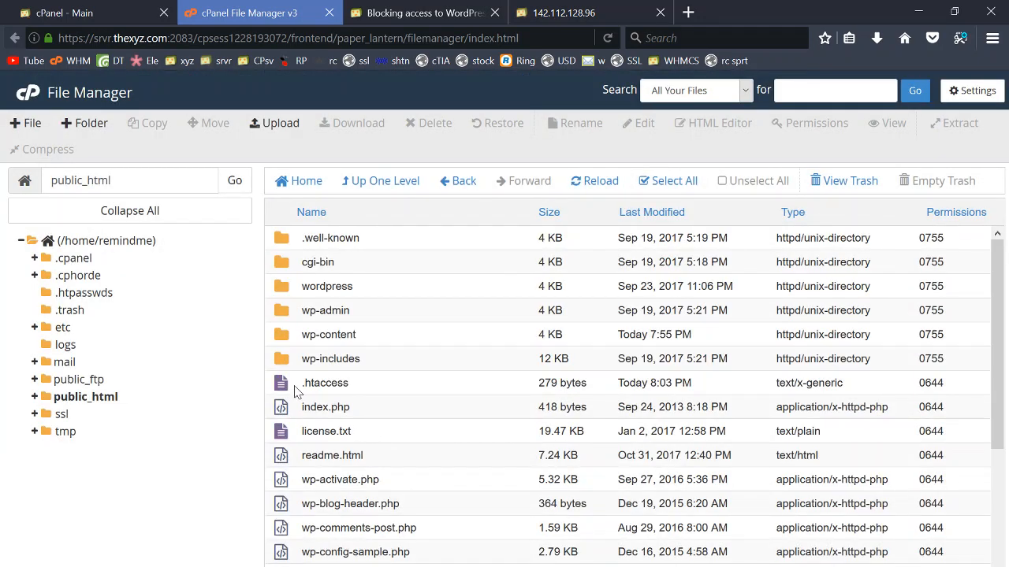
# Step: Open public_html's .htaccess in the File Manager code editor
pyautogui.click(324, 383)
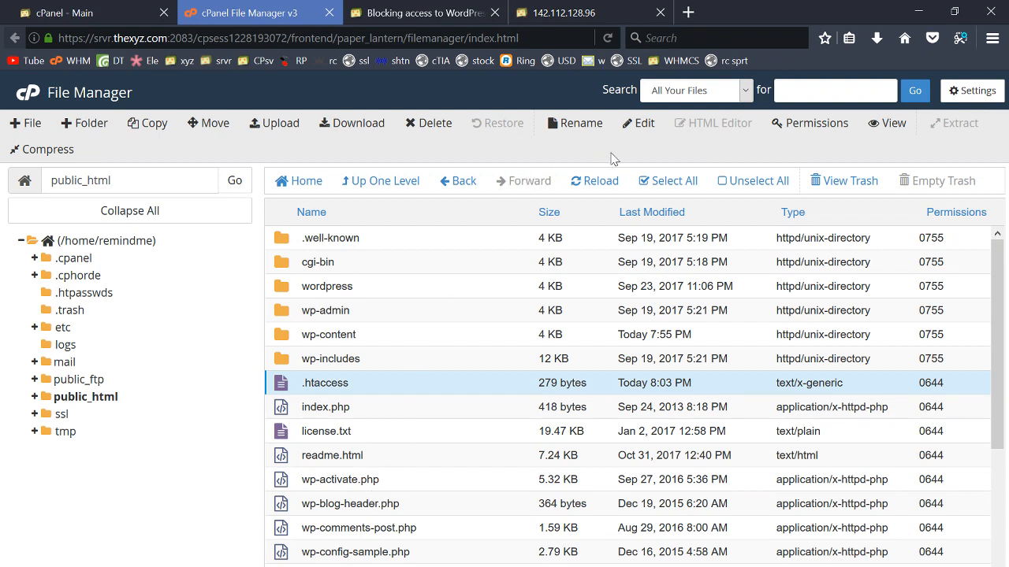
pyautogui.moveTo(644, 130)
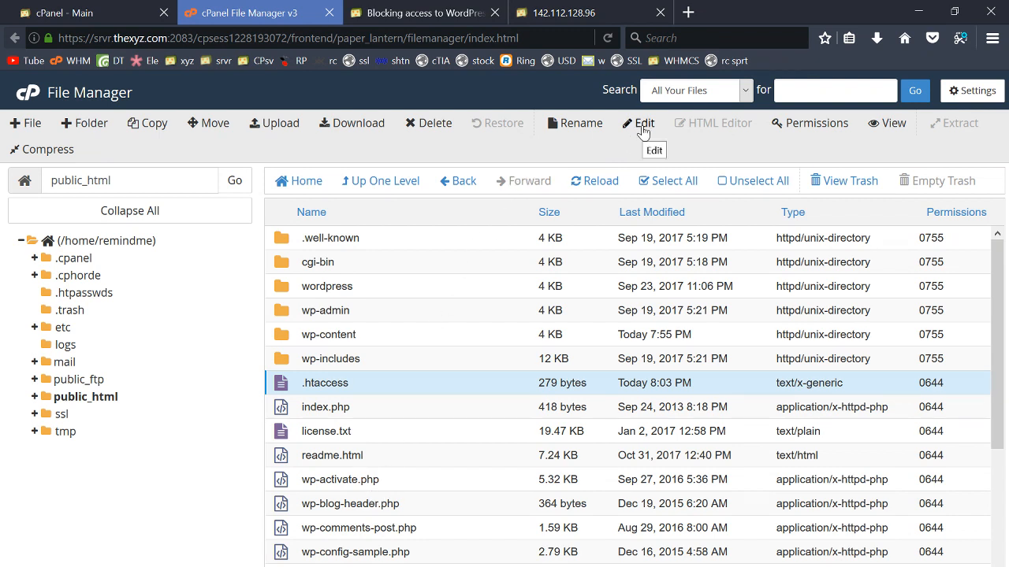
pyautogui.moveTo(643, 123)
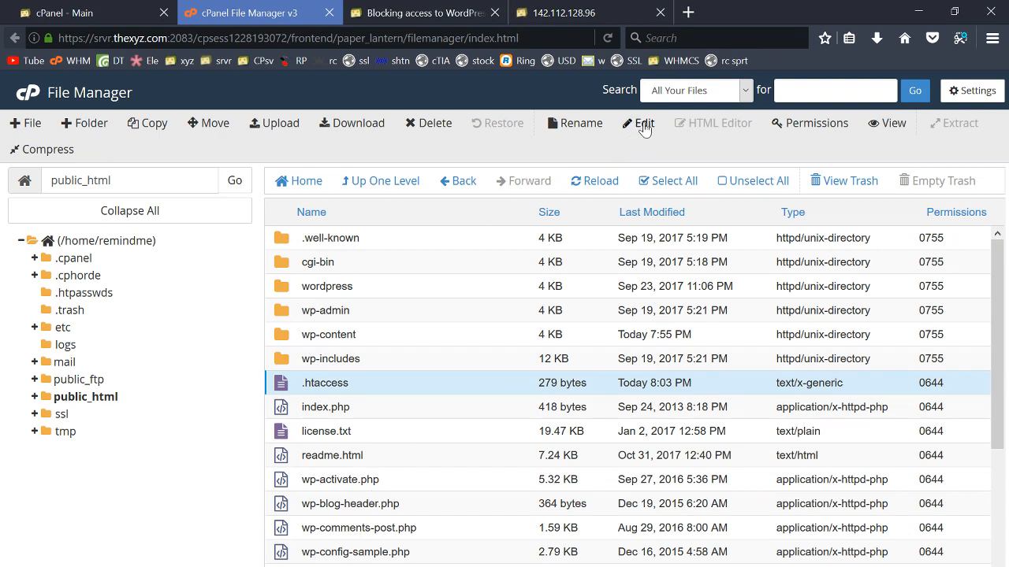
pyautogui.click(643, 123)
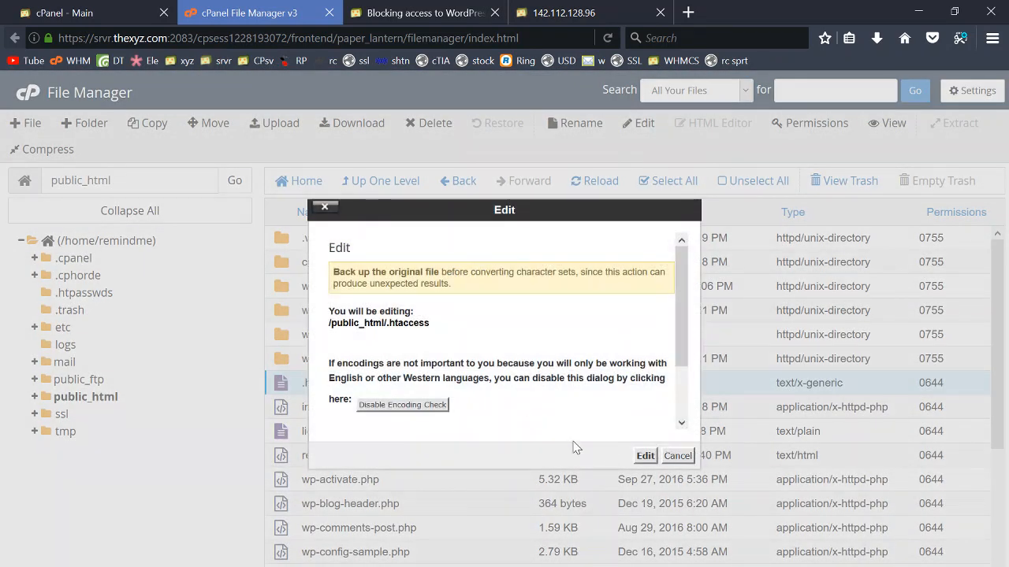
pyautogui.click(644, 455)
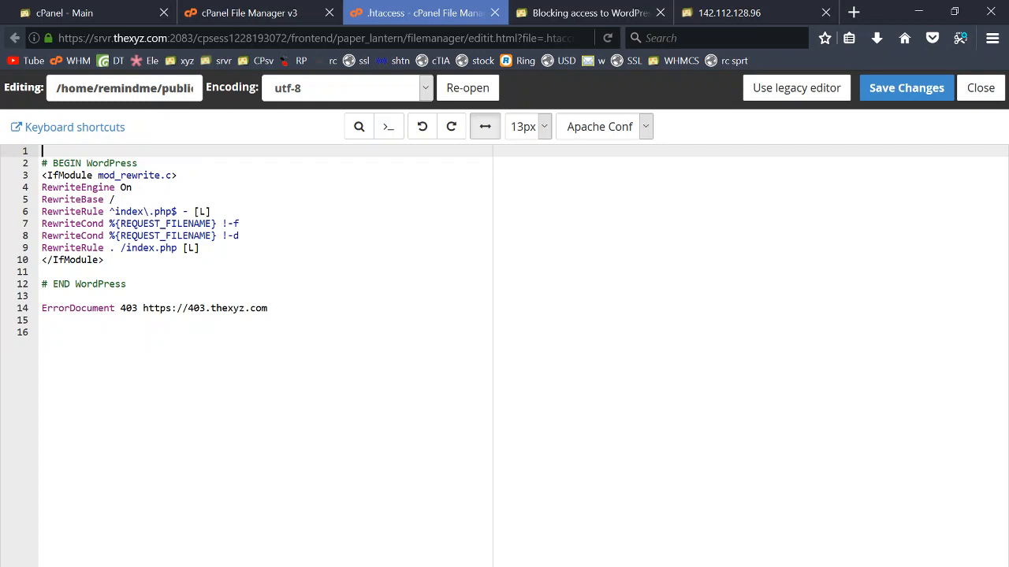
# Step: Copy the knowledgebase article's rewrite rule block and paste it below the WordPress rules
pyautogui.click(587, 13)
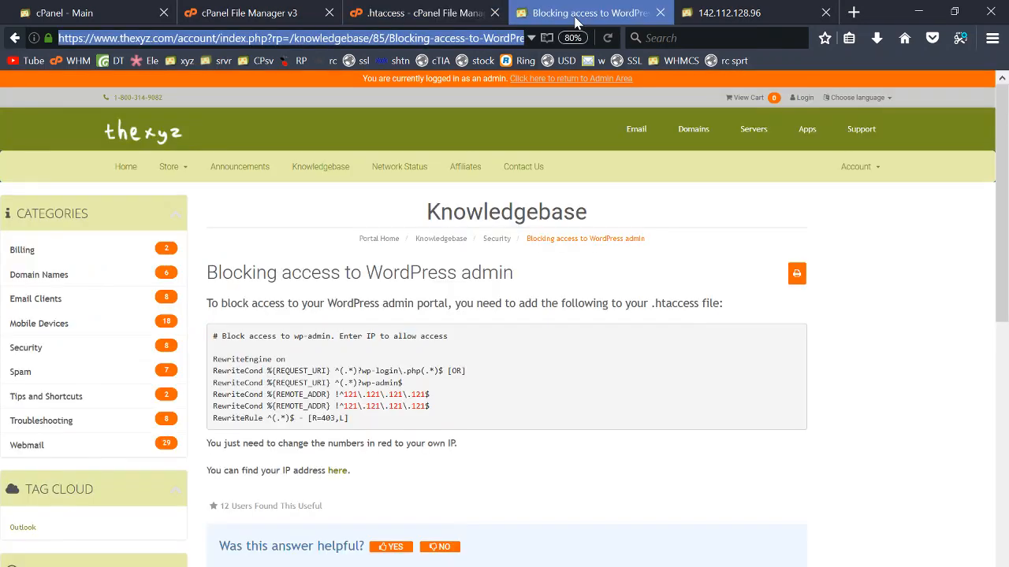
pyautogui.moveTo(376, 428)
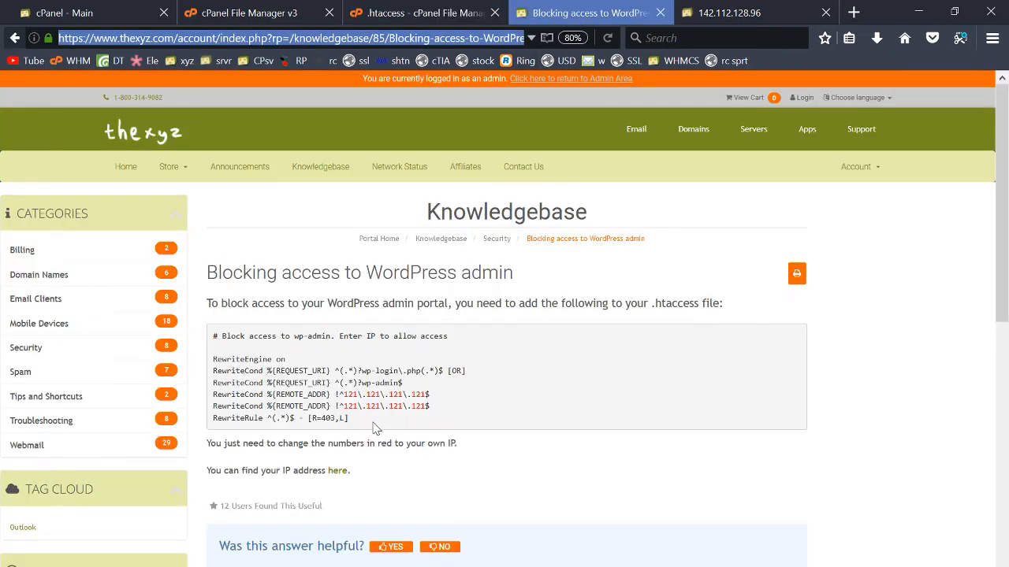
pyautogui.moveTo(343, 428)
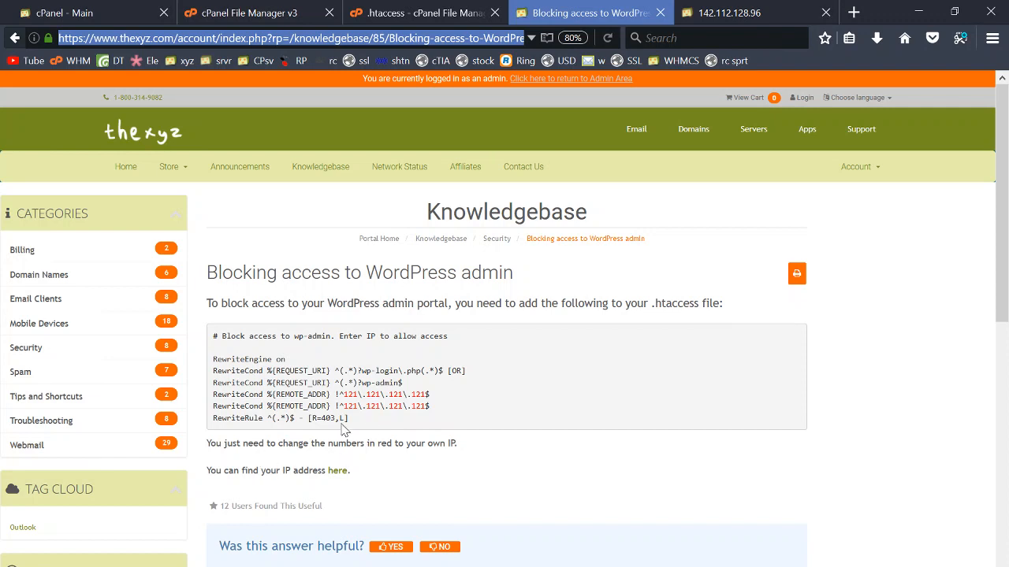
pyautogui.moveTo(214, 336); pyautogui.dragTo(349, 419)
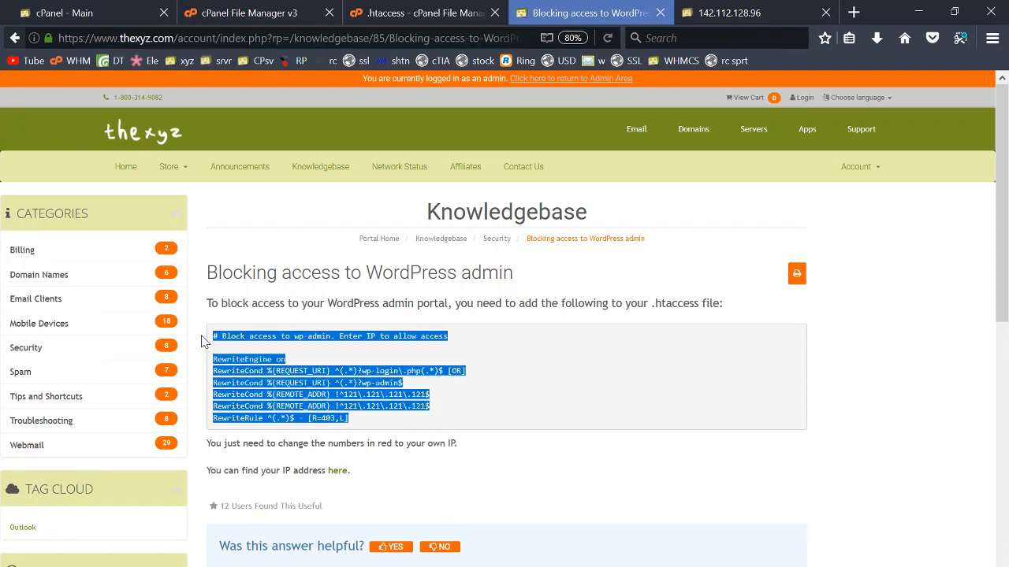
pyautogui.moveTo(386, 242)
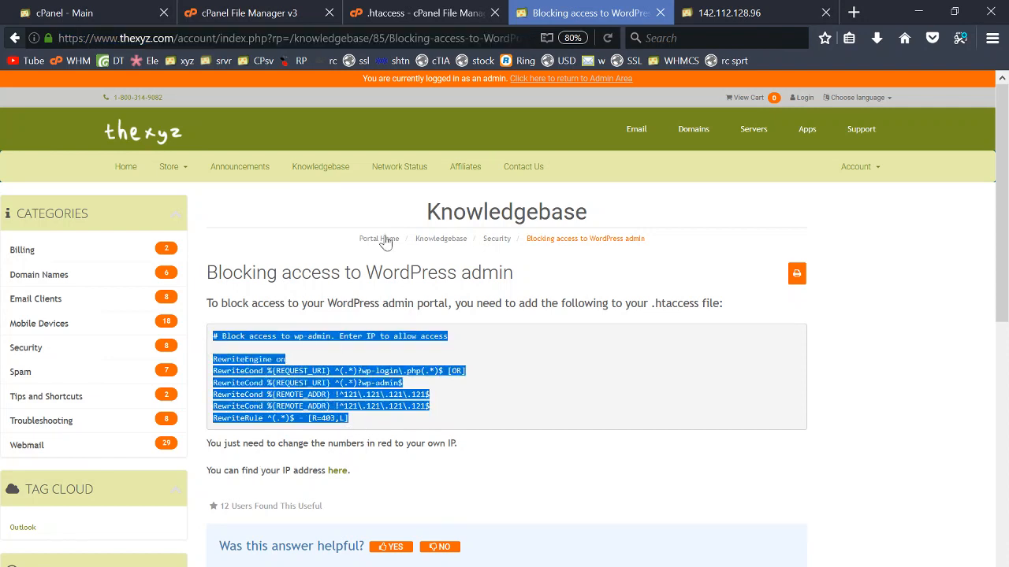
pyautogui.click(418, 13)
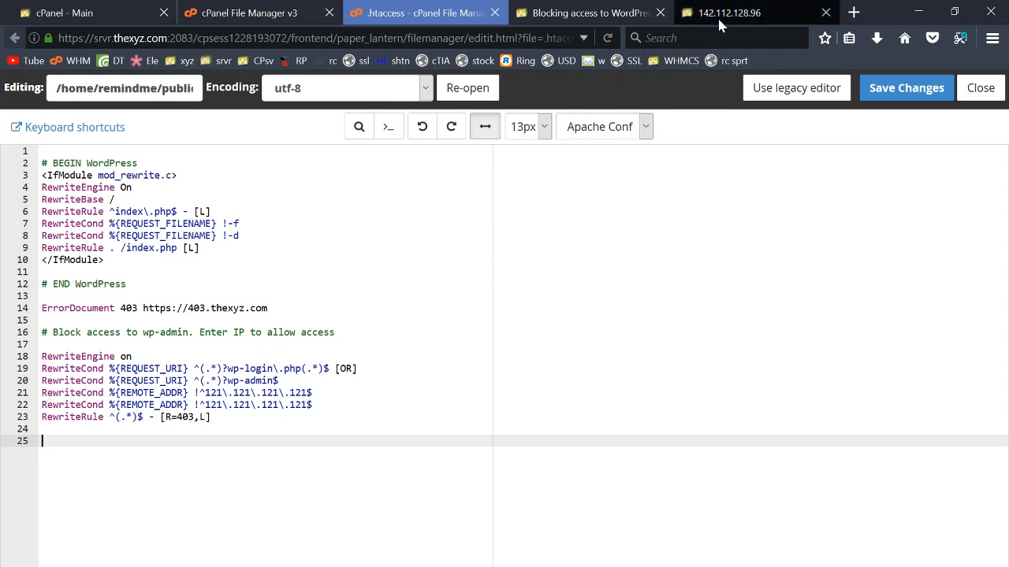
# Step: Overwrite the 121.121.121.121 REMOTE_ADDR placeholder with 142.112.128.96 and remove the duplicate condition
pyautogui.click(724, 12)
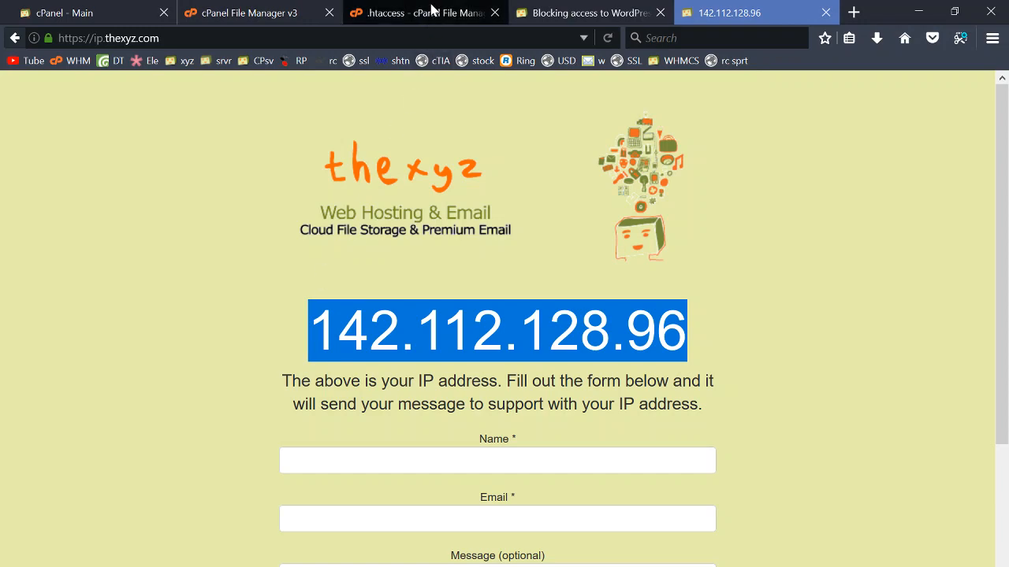
pyautogui.click(418, 13)
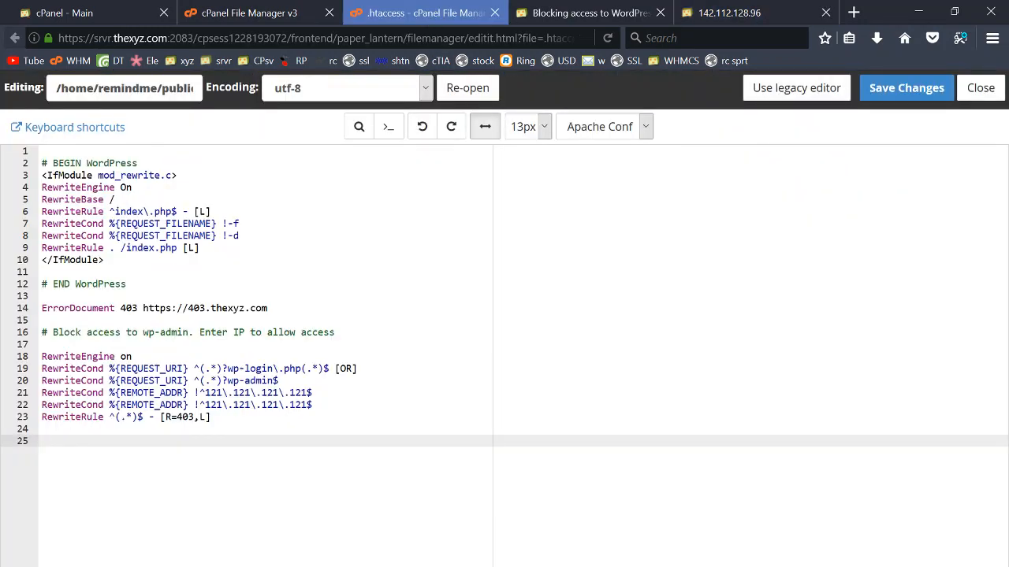
pyautogui.write('142.112.128.96')
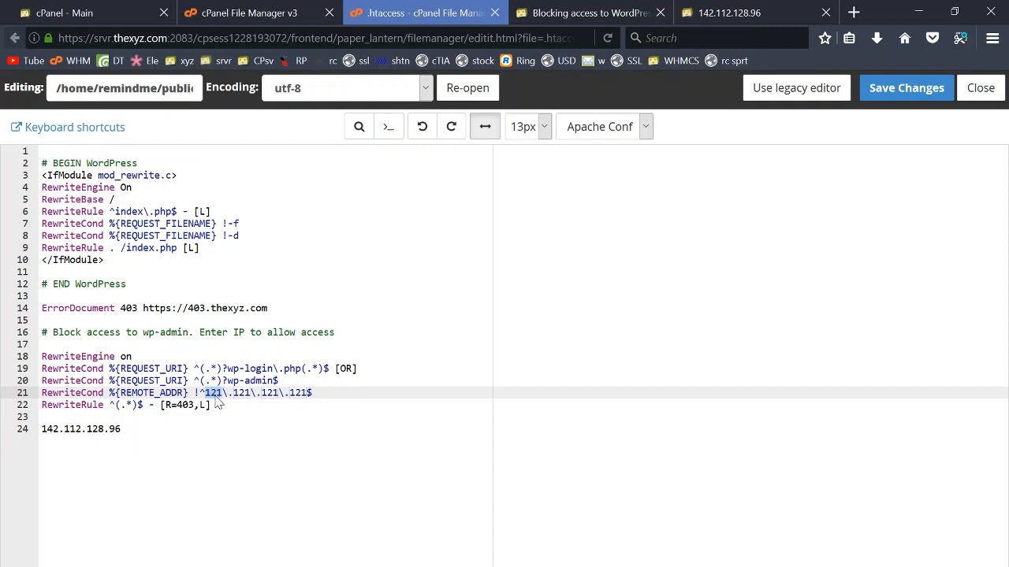
pyautogui.write('14')
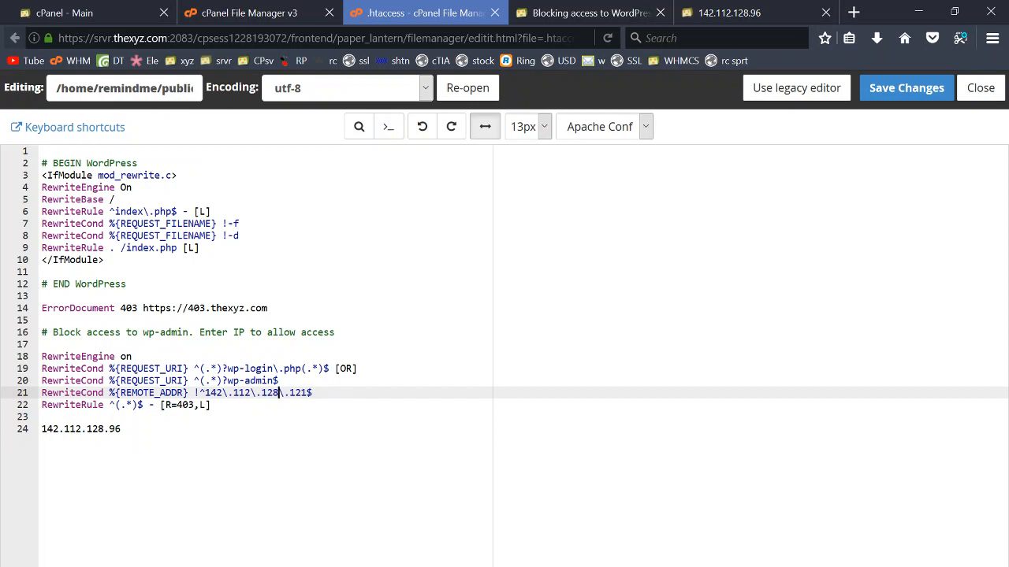
pyautogui.doubleClick(298, 392)
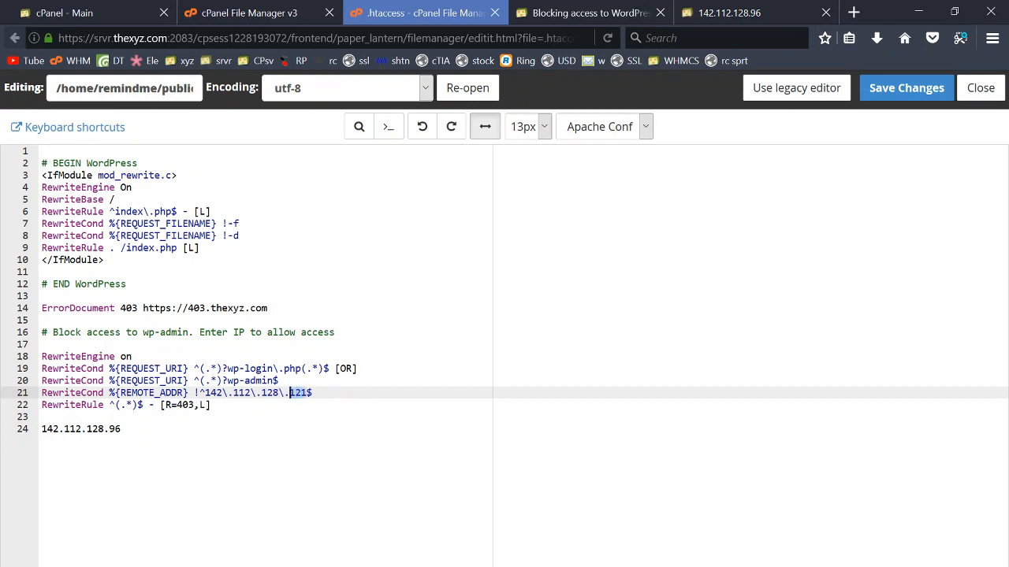
pyautogui.write('96')
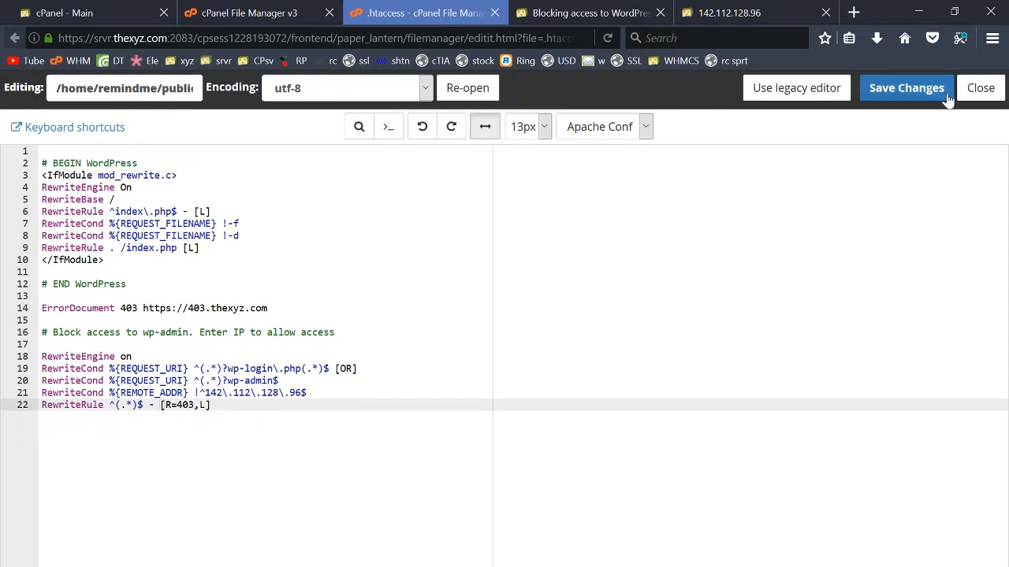
# Step: Save .htaccess, load remindme.cloud/wp-admin, and change the allowed IP to 142.112.12.96
pyautogui.click(906, 88)
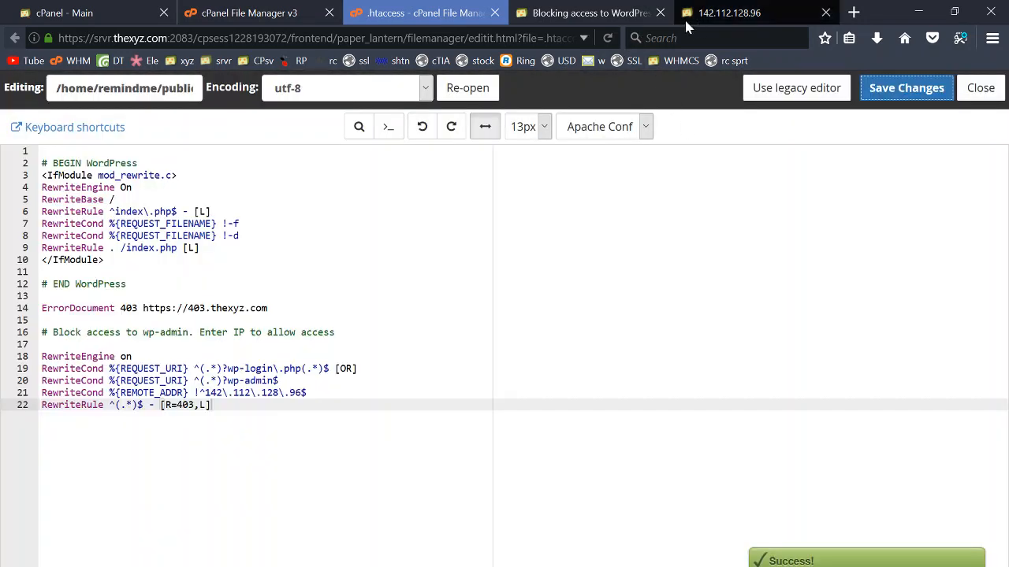
pyautogui.click(587, 13)
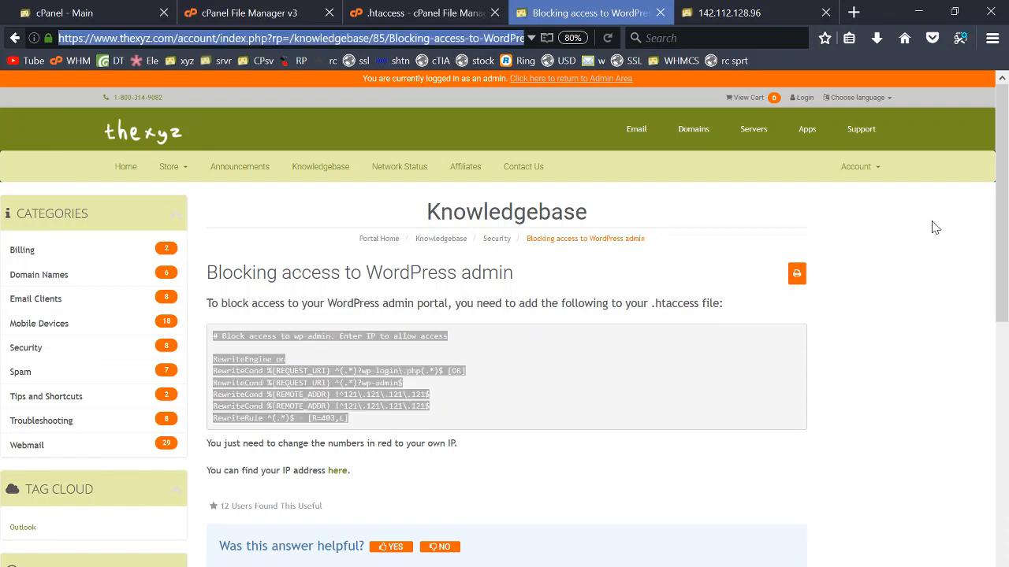
pyautogui.write('remindme.cloud/wp-admin')
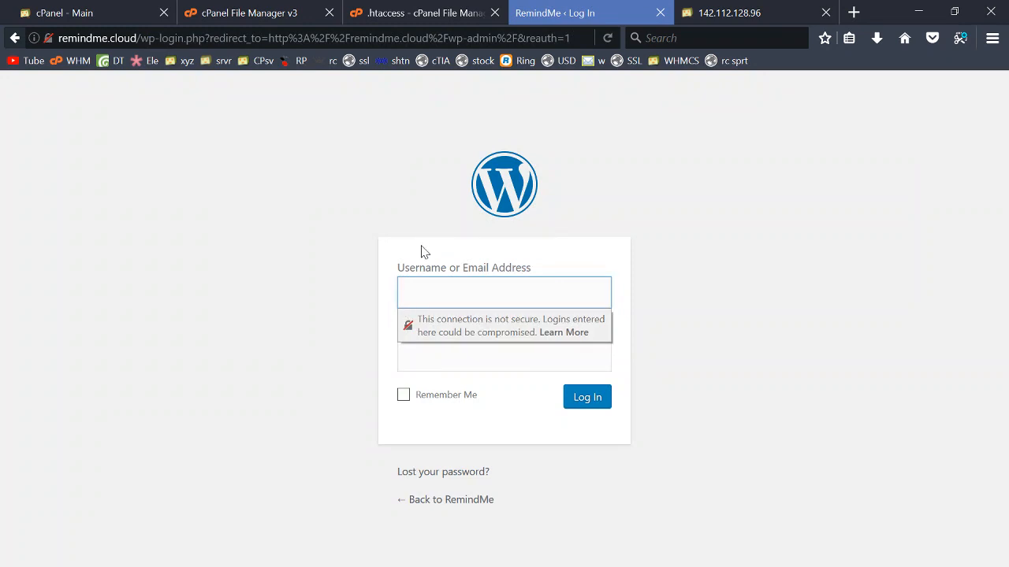
pyautogui.click(422, 13)
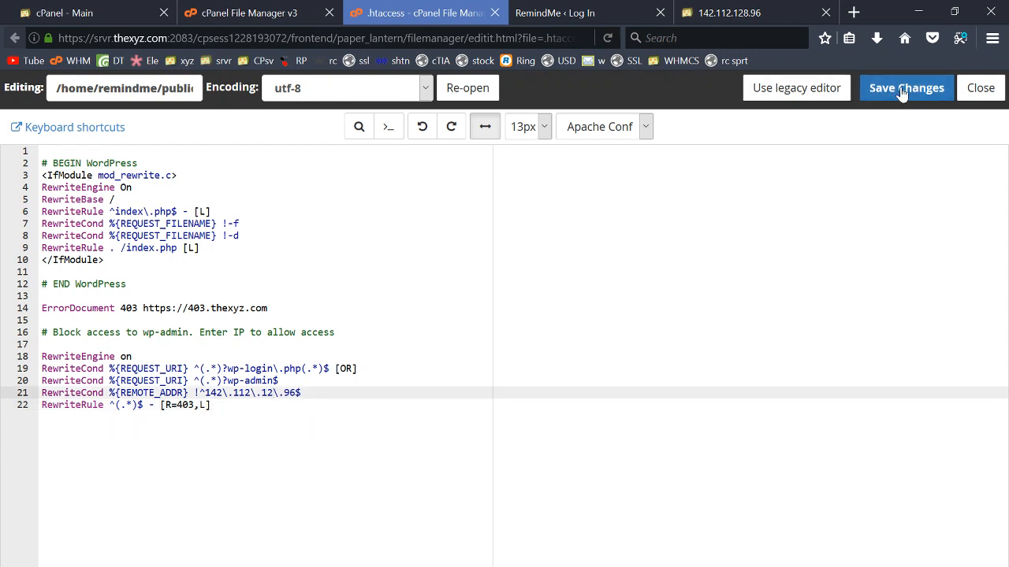
pyautogui.click(905, 87)
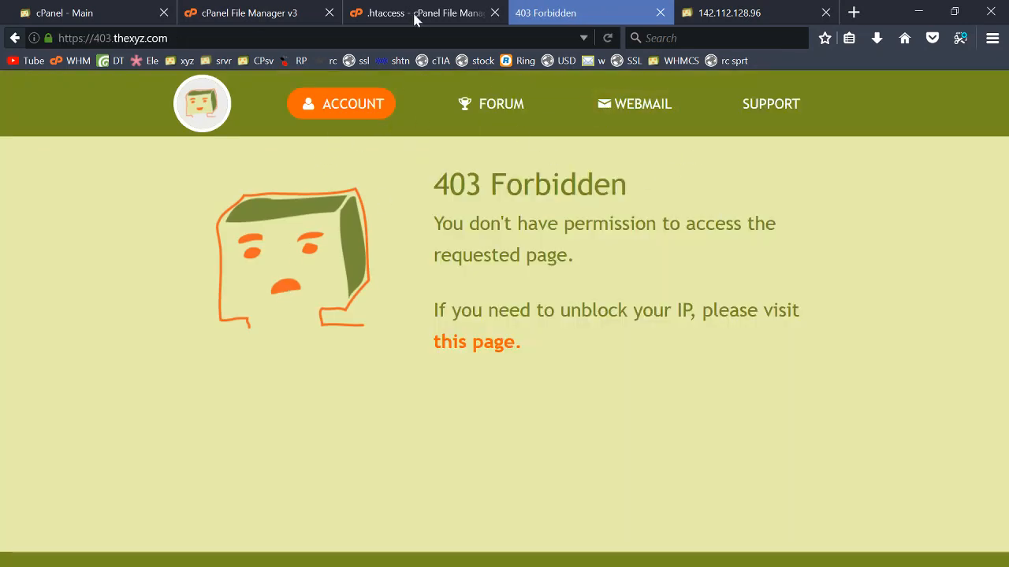
pyautogui.click(421, 13)
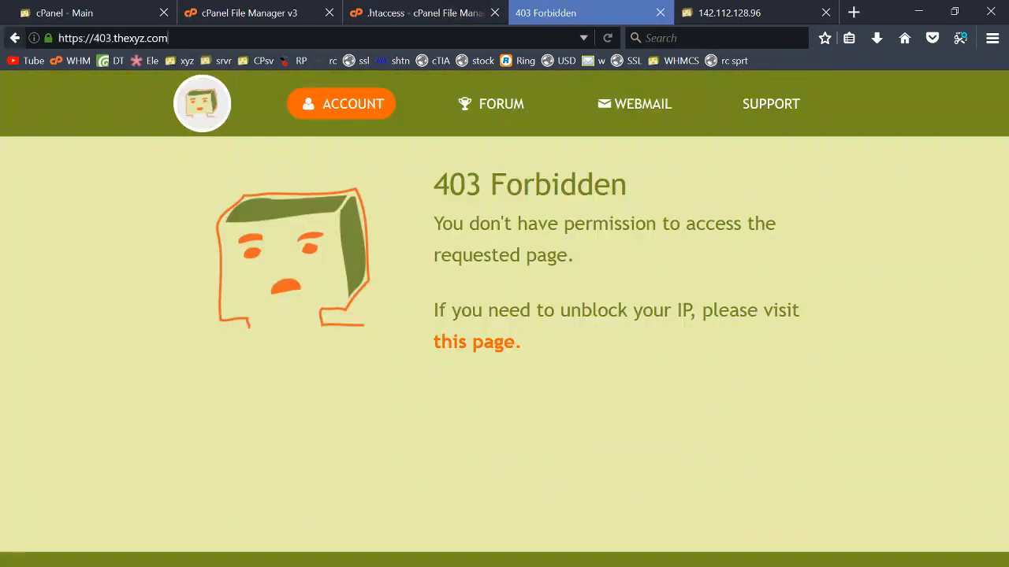
pyautogui.write('remindme.cloud/')
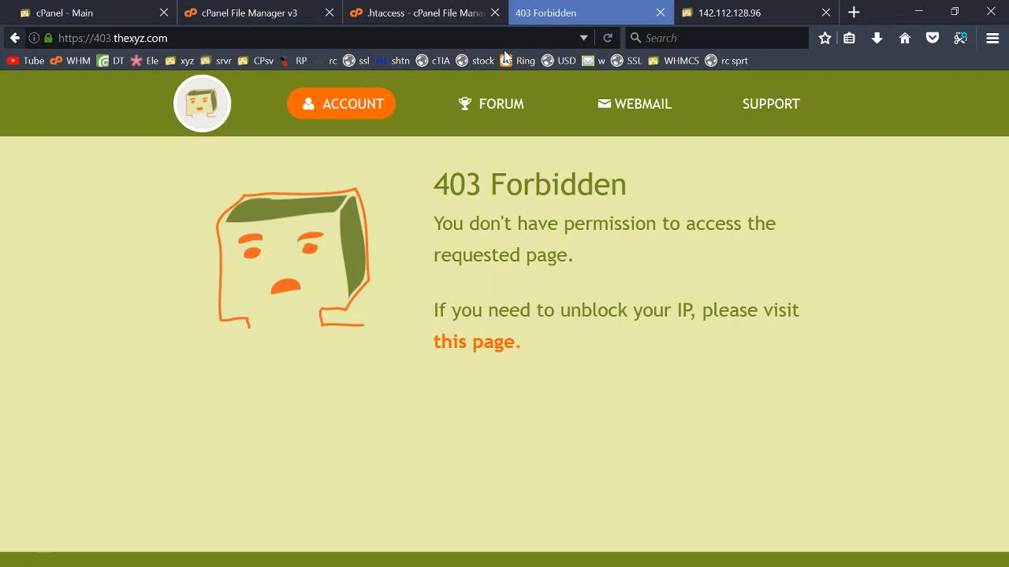
pyautogui.click(110, 38)
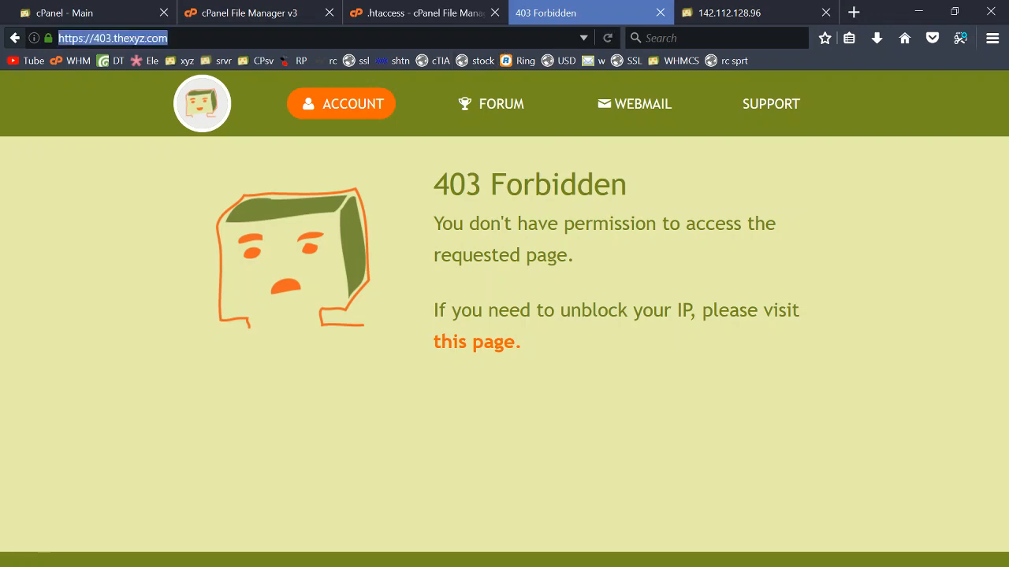
pyautogui.write('remindme.cloud')
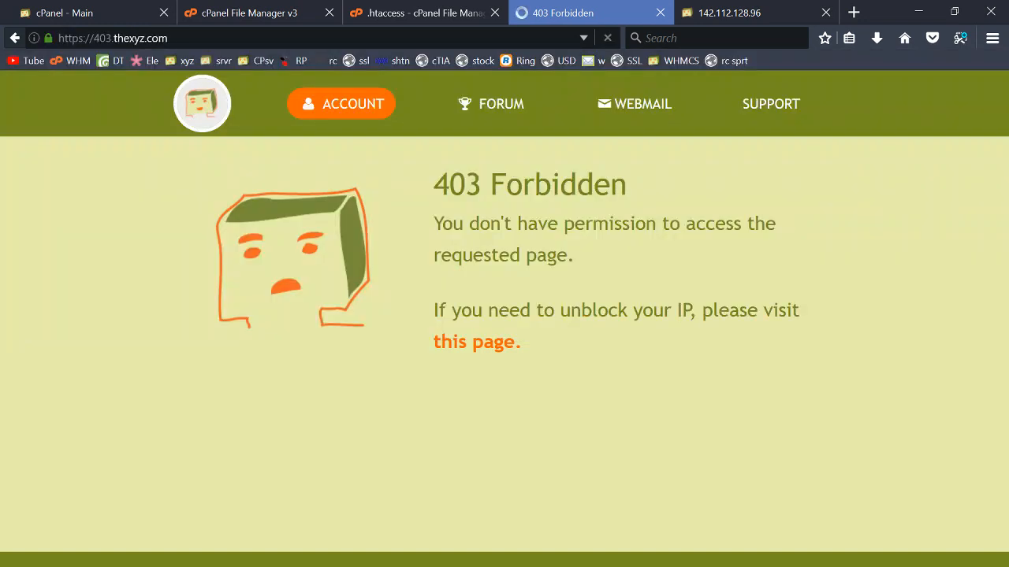
pyautogui.click(418, 13)
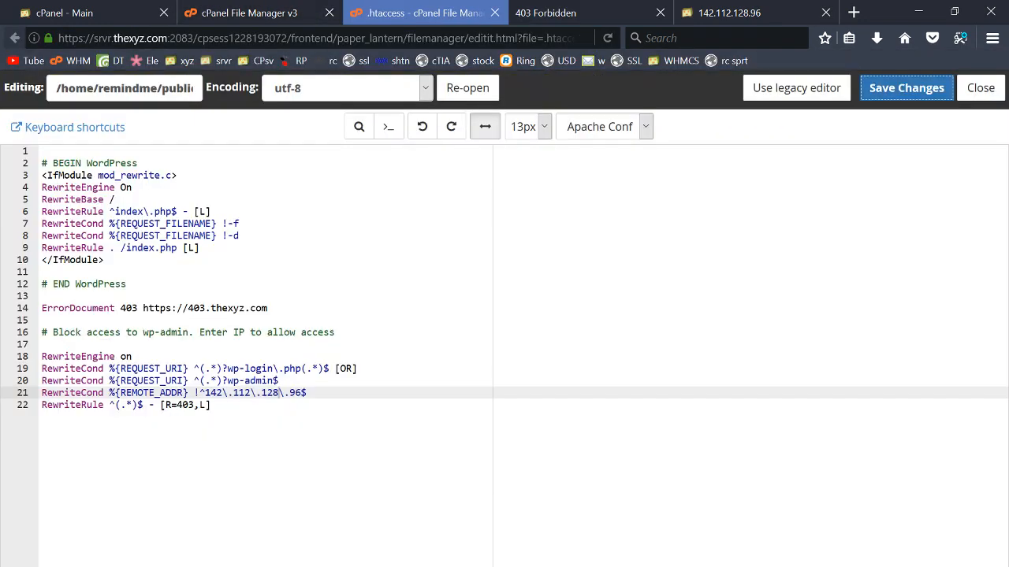
# Step: Save the restored 142.112.128.96 rule and select its REMOTE_ADDR condition line
pyautogui.click(905, 87)
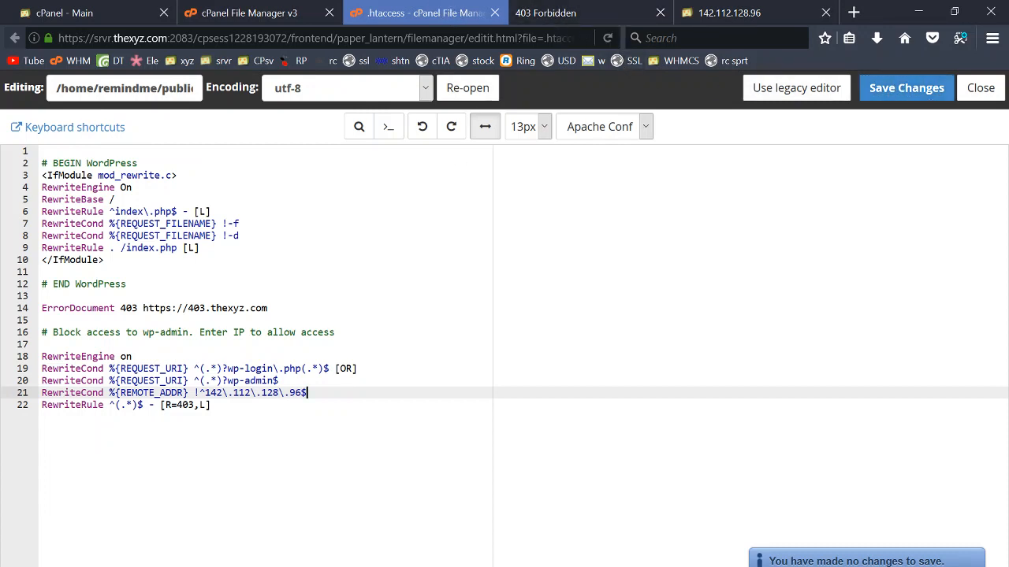
pyautogui.tripleClick(173, 393)
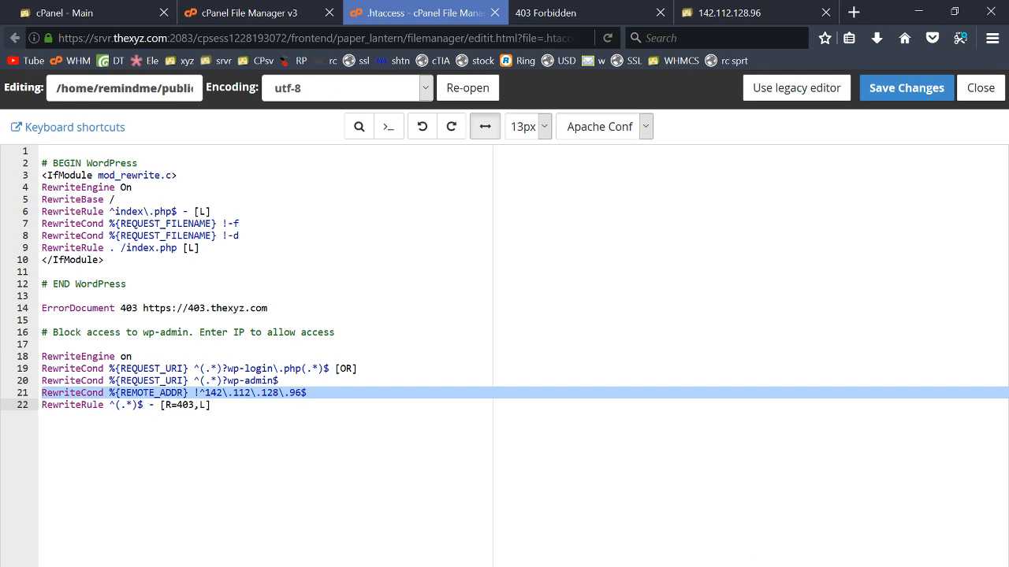
pyautogui.moveTo(323, 398)
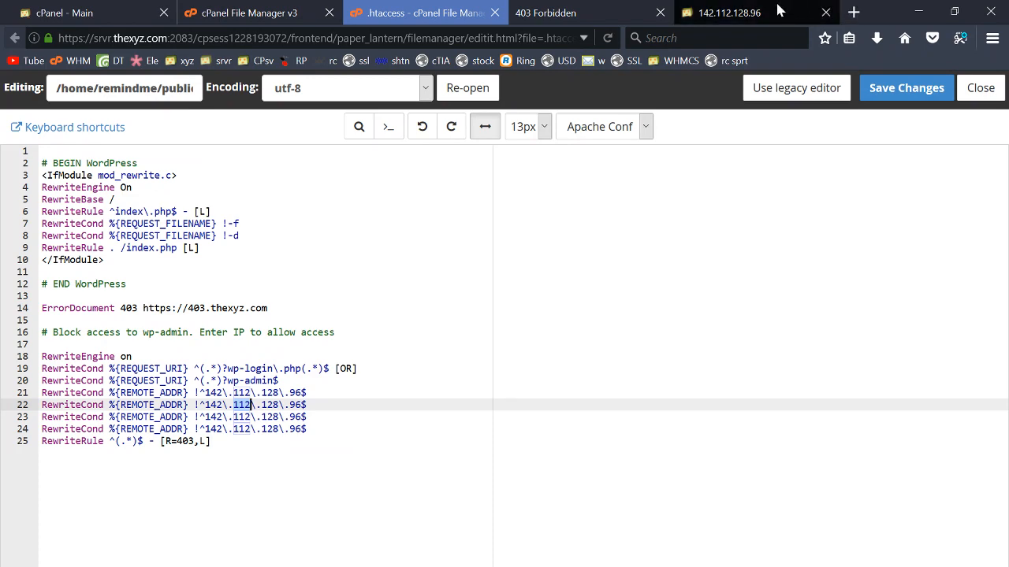
pyautogui.click(717, 13)
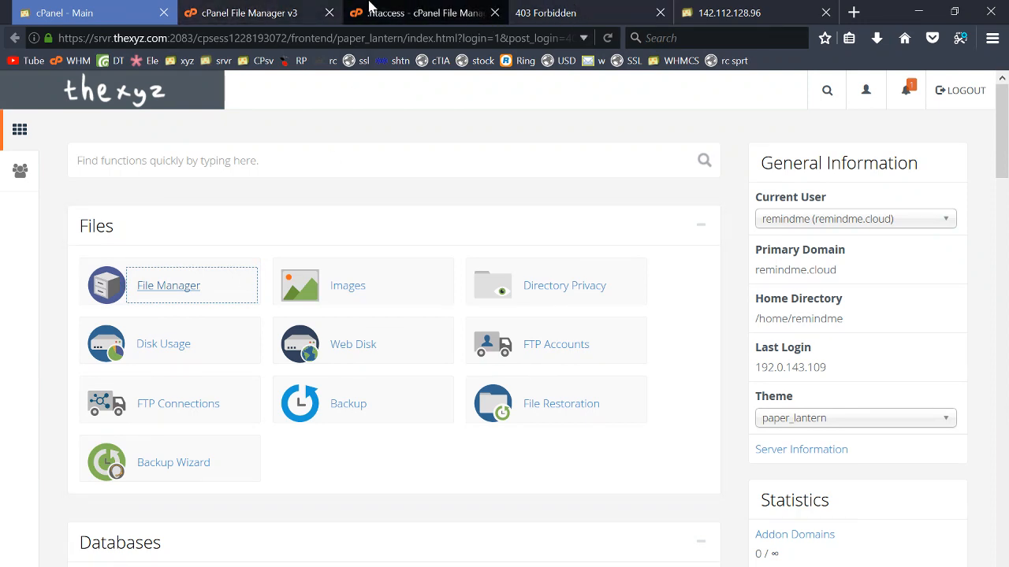
pyautogui.click(426, 13)
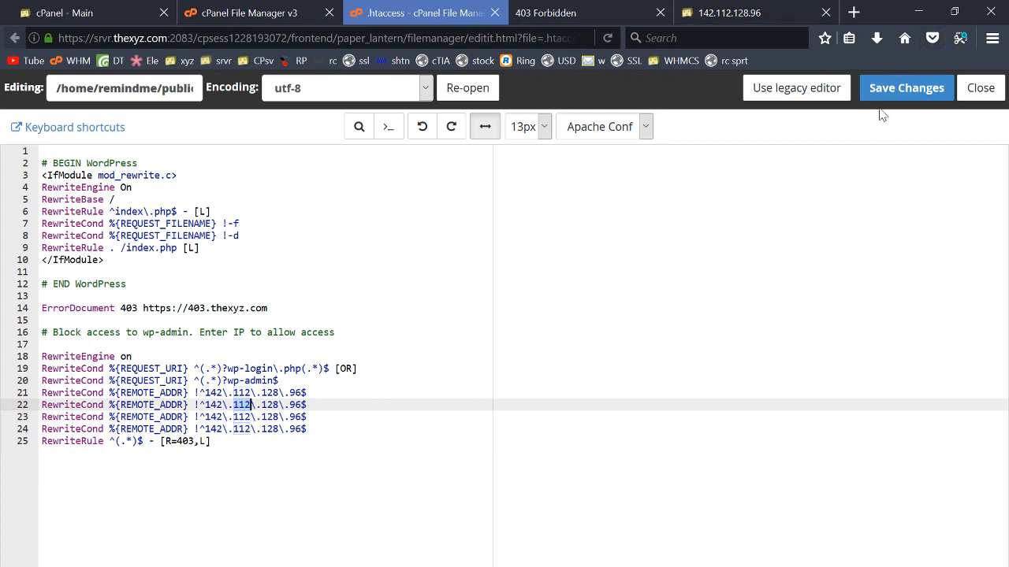
pyautogui.click(877, 38)
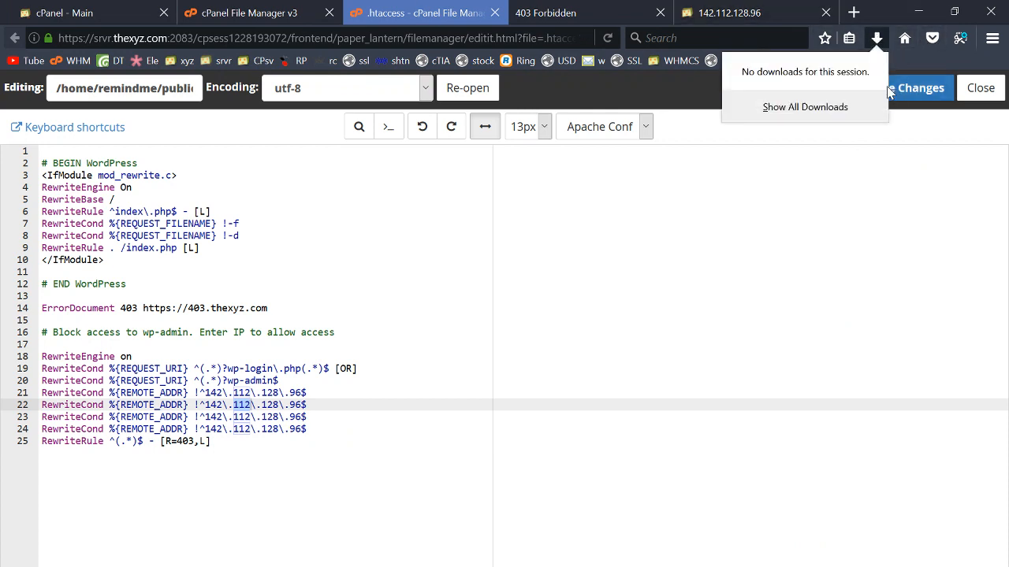